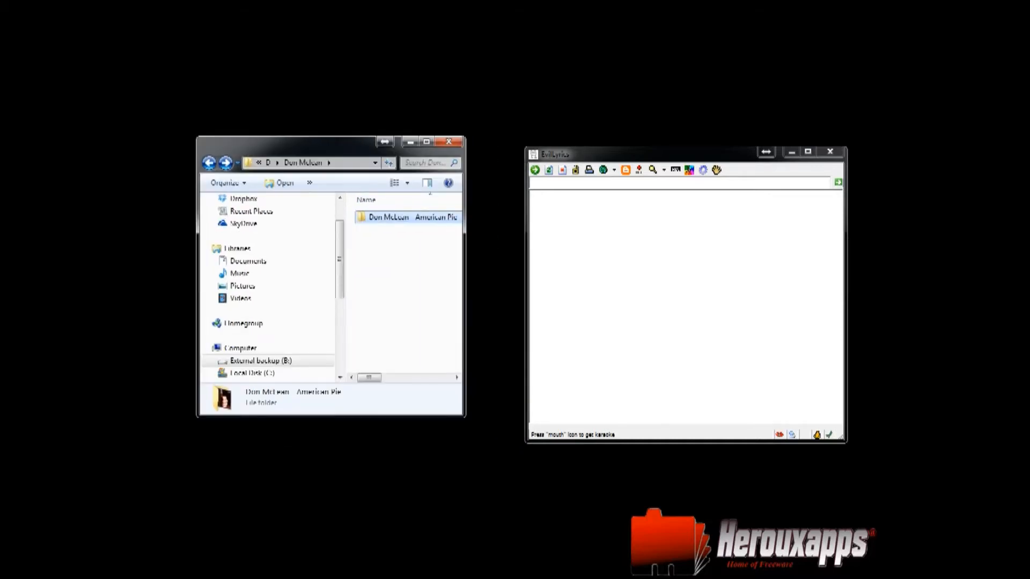
- Open the 'Don McLean - American Pie' album folder and select track '01 - American Pie'
click(407, 217)
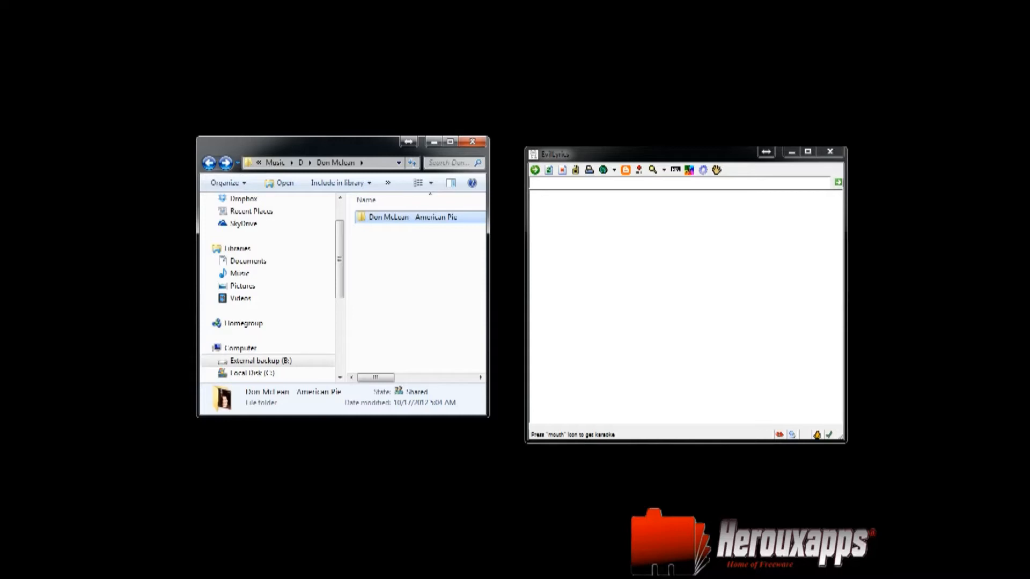
double_click(410, 217)
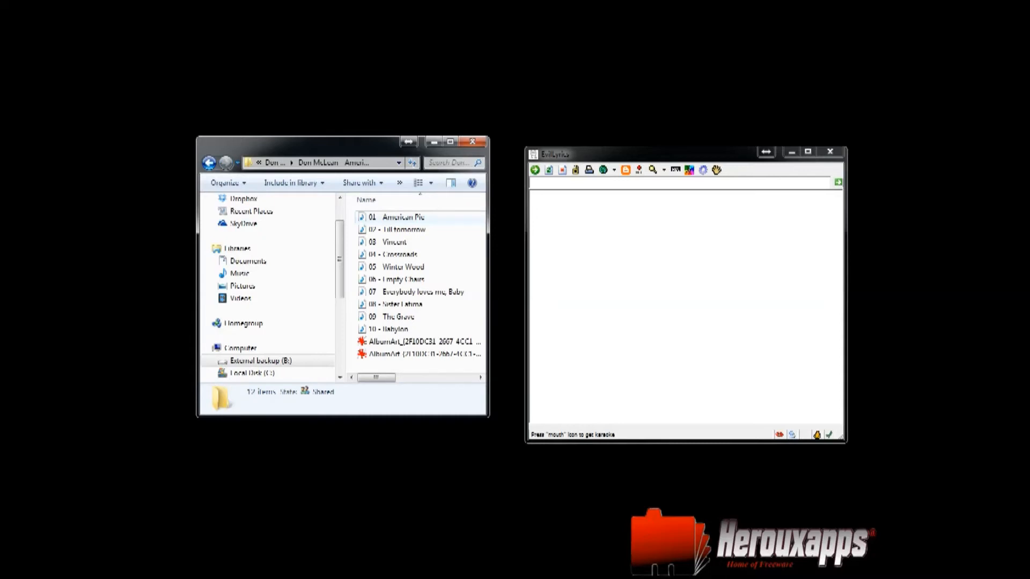
click(401, 217)
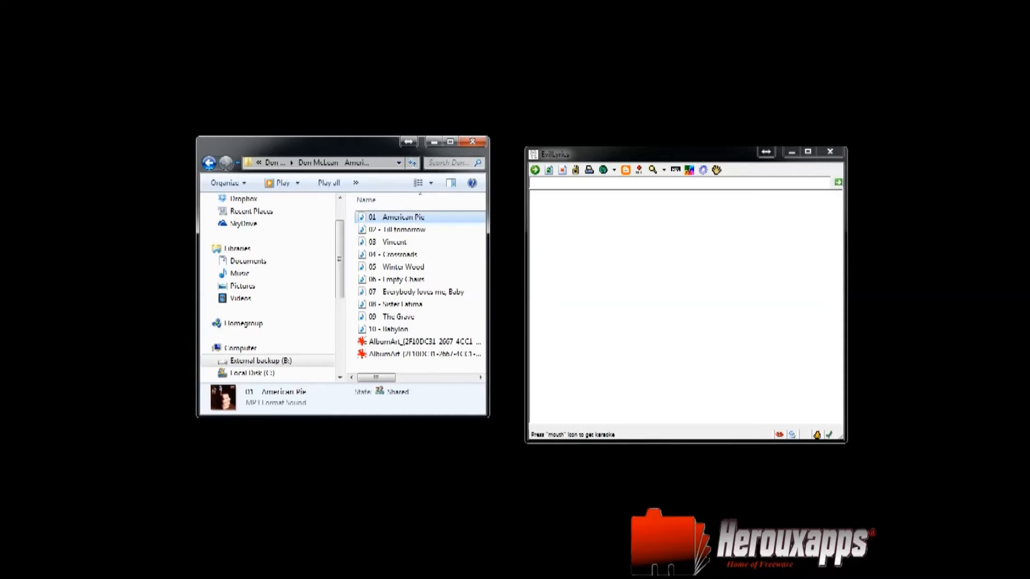
- Bring up the context menu for '01 - American Pie' to open it with a media player
right_click(401, 216)
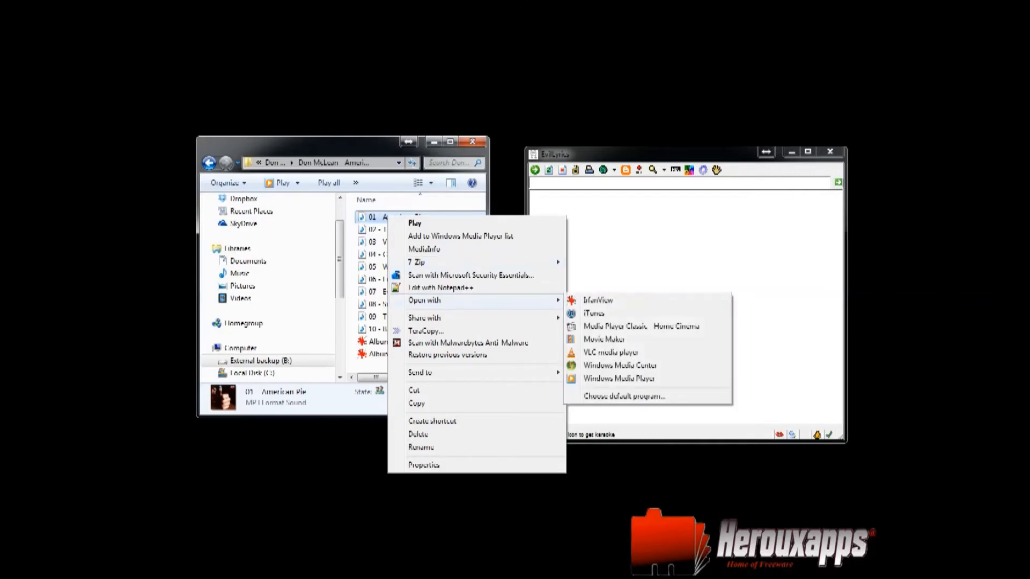
mouse_move(617, 378)
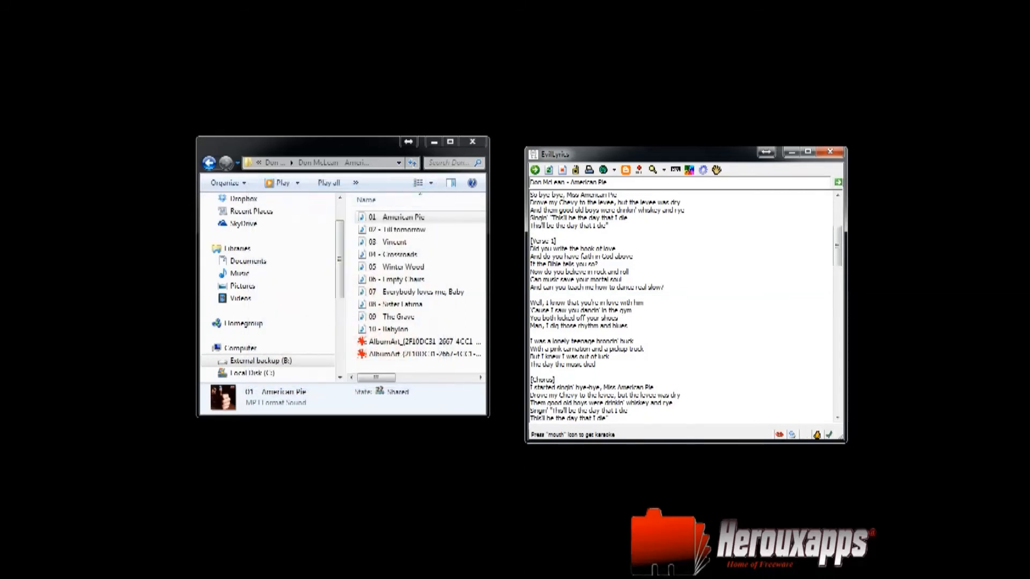
- Scroll through the fetched American Pie lyrics from the verses down to the outro
scroll(up, 3)
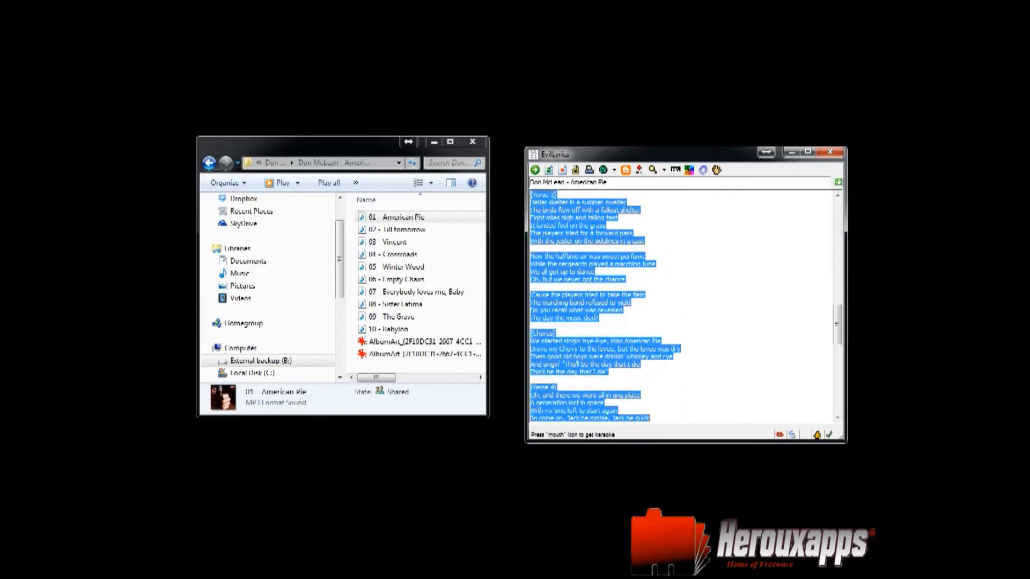
scroll(down, 3)
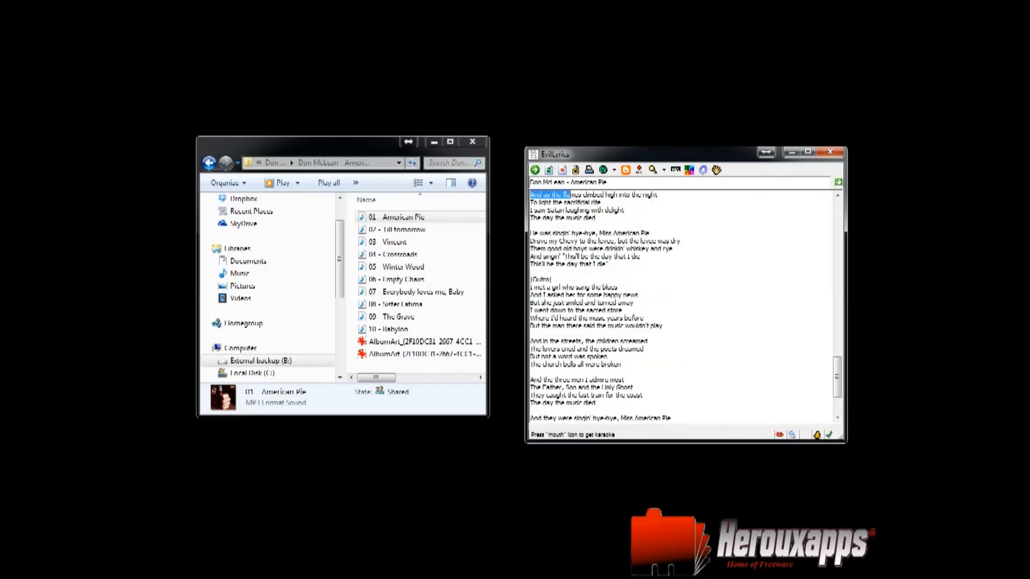